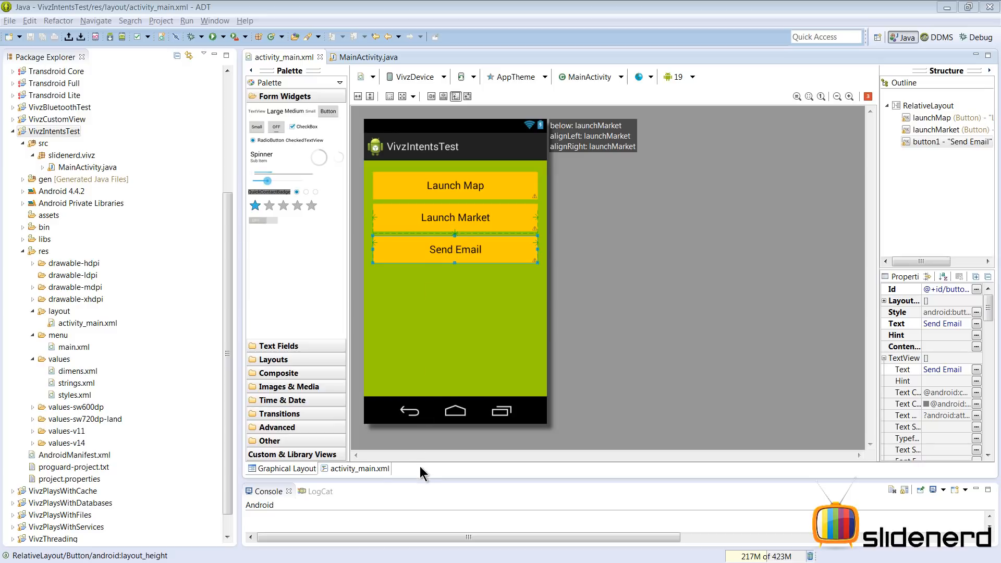
mouse_move(368, 480)
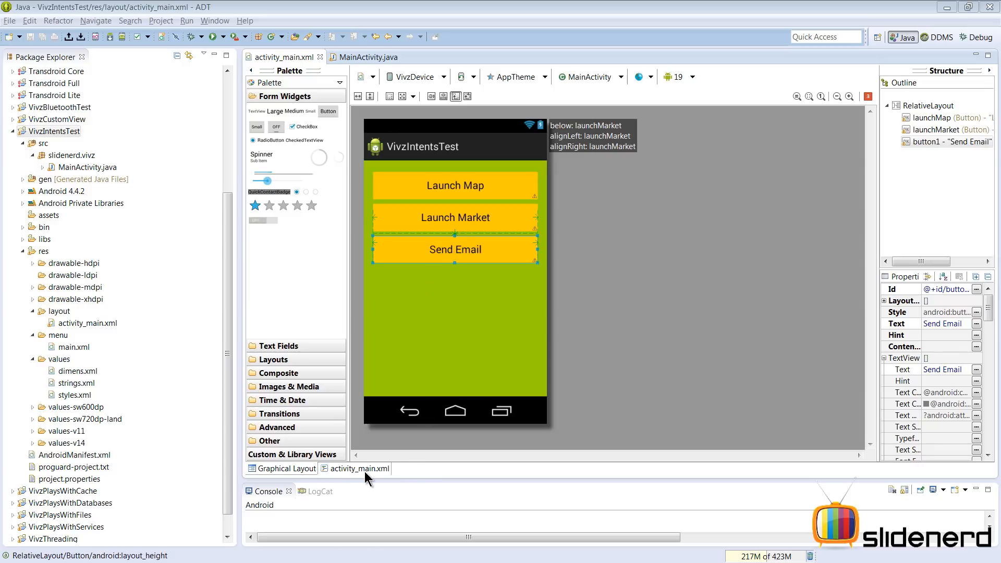
Step: Select VivzIntentsTest and switch activity_main.xml to its XML source view
left_click(53, 132)
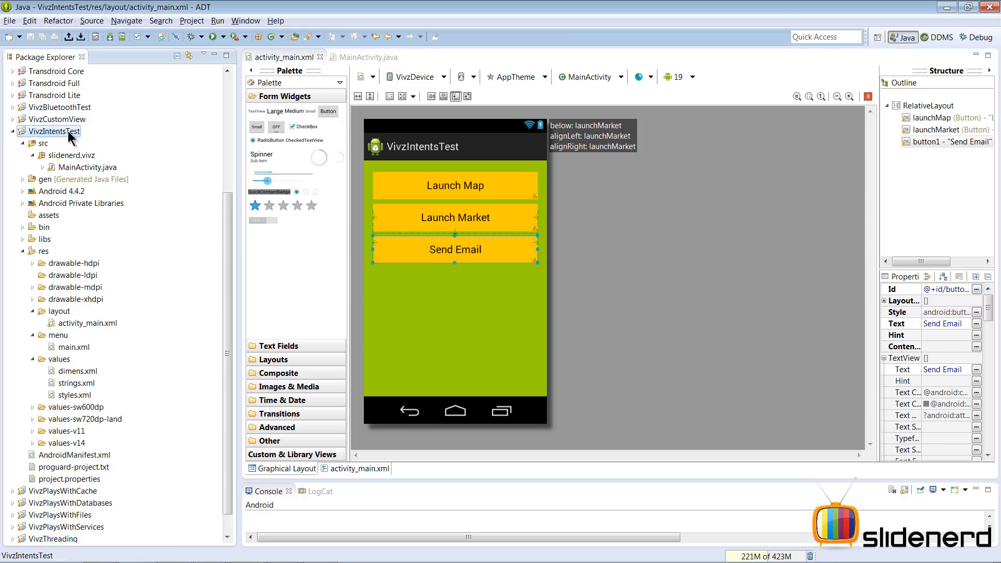
mouse_move(478, 433)
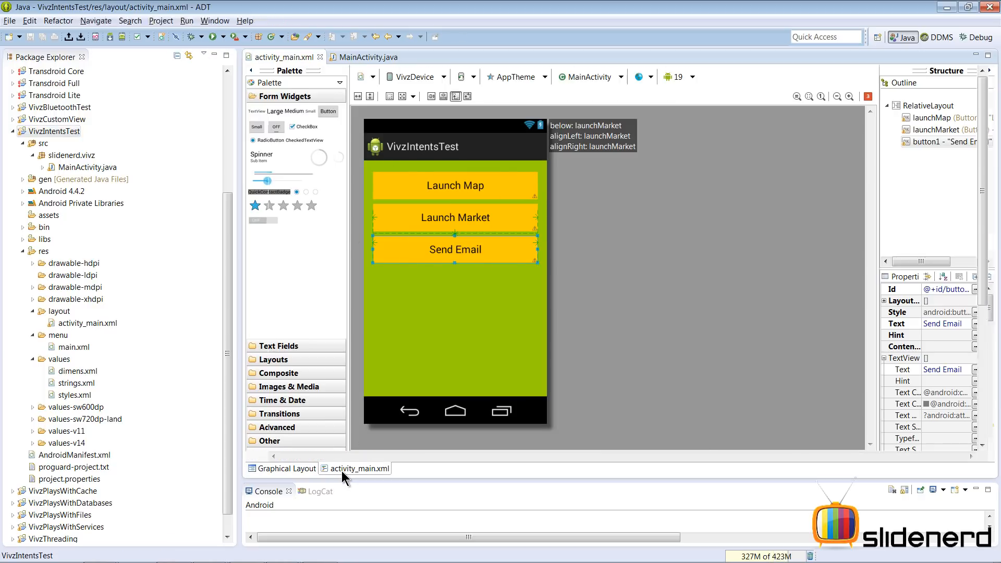
left_click(359, 468)
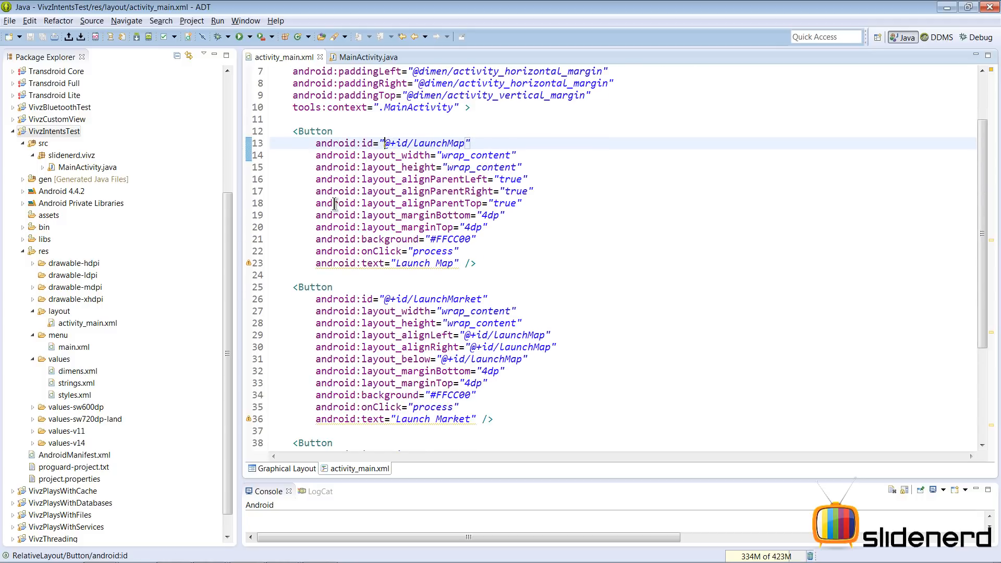
Step: Rename the third Button's id to @+id/sendEmail and save the layout
scroll("down", 3)
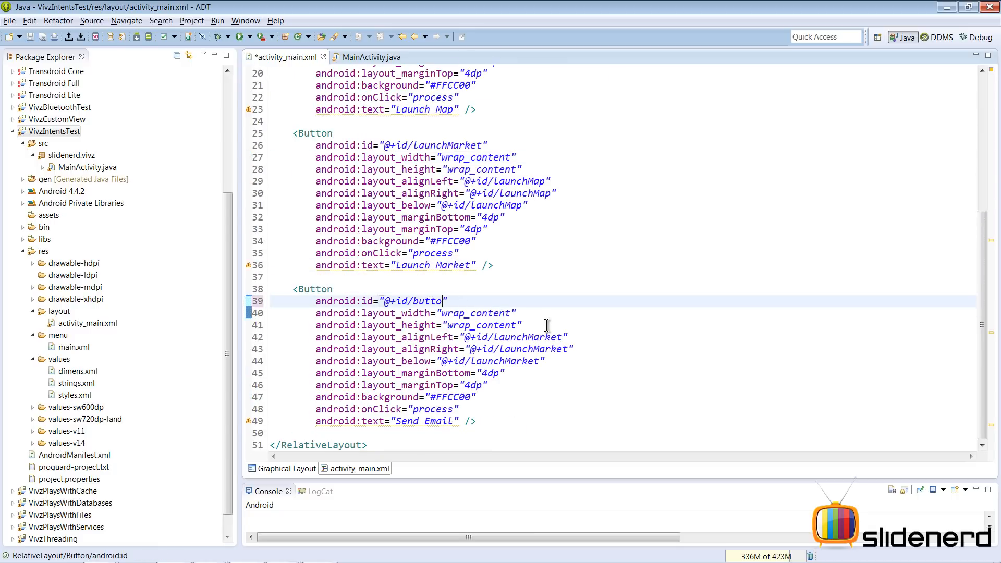
type("send")
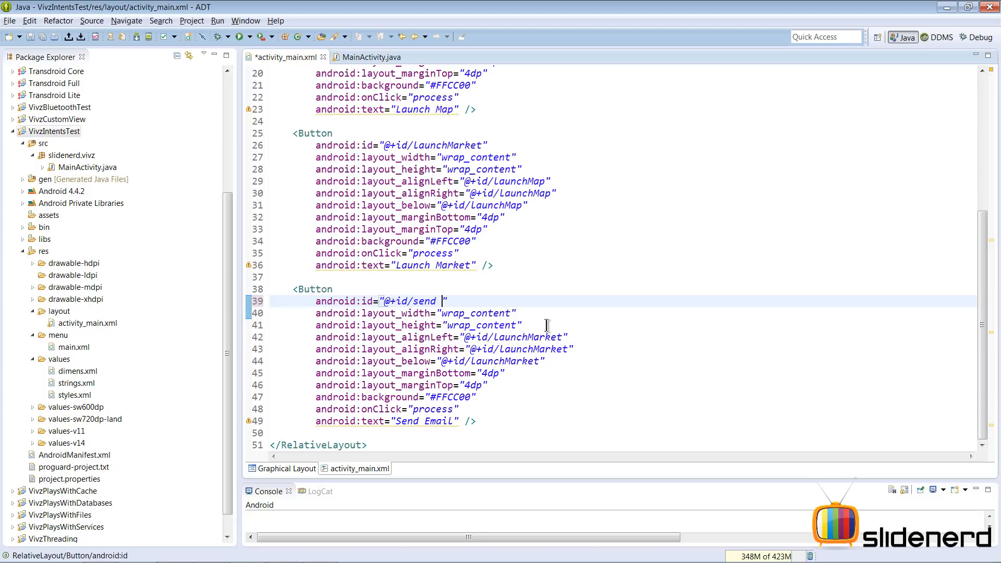
type("Email")
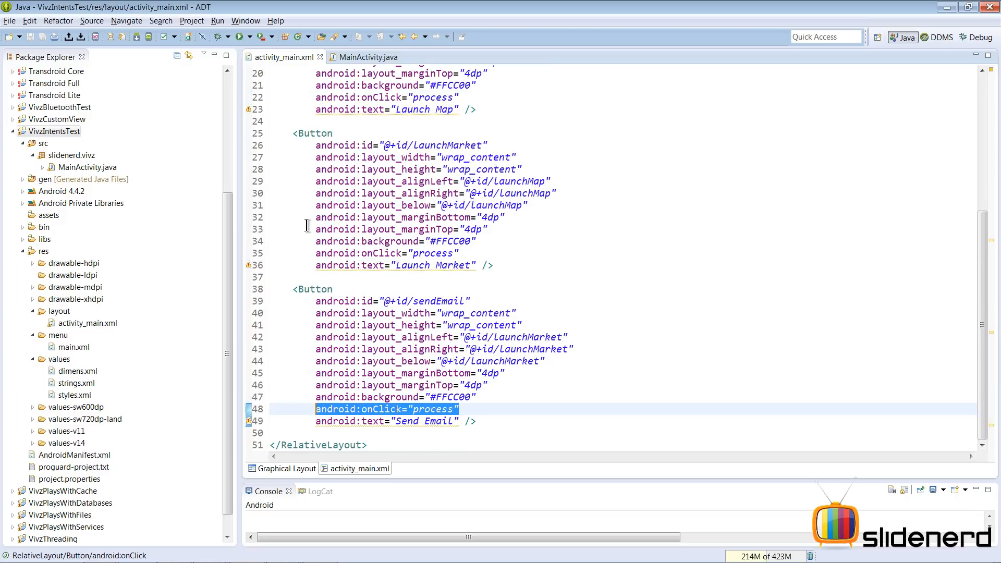
left_click(366, 57)
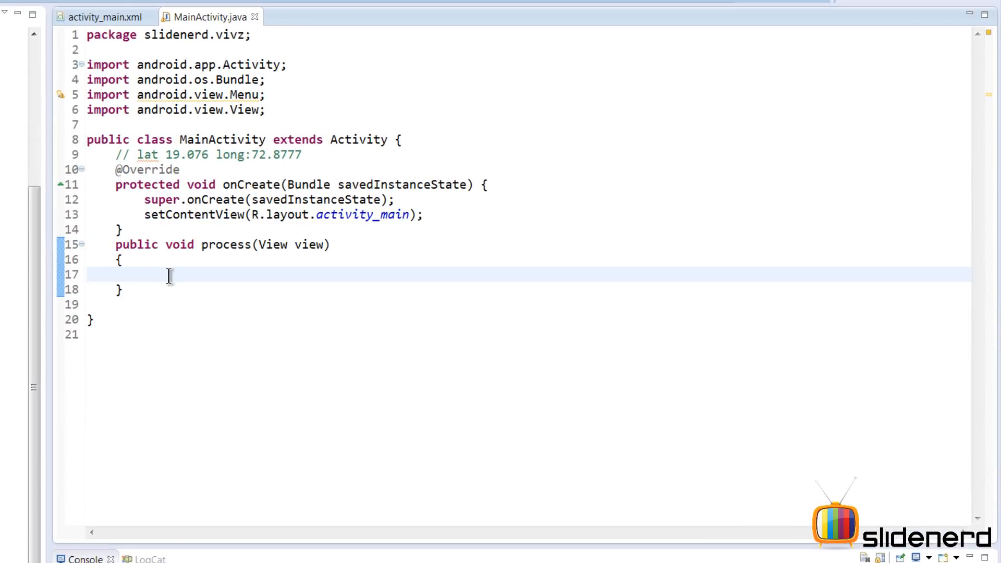
Step: Write if(view.getId()==R.id.…) checks for LaunchMap, LaunchMarket and sendEmail in process()
type("if")
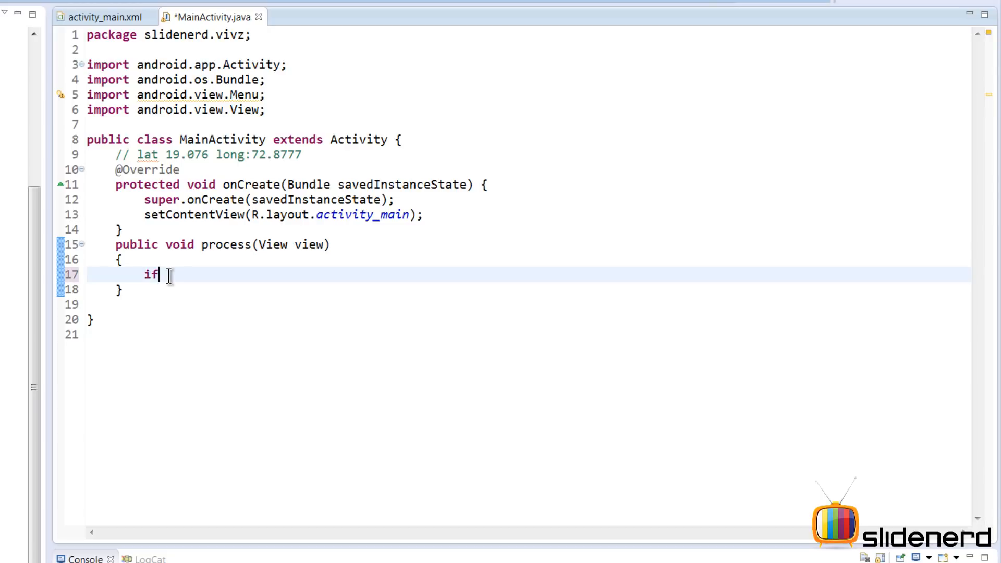
type("(view.")
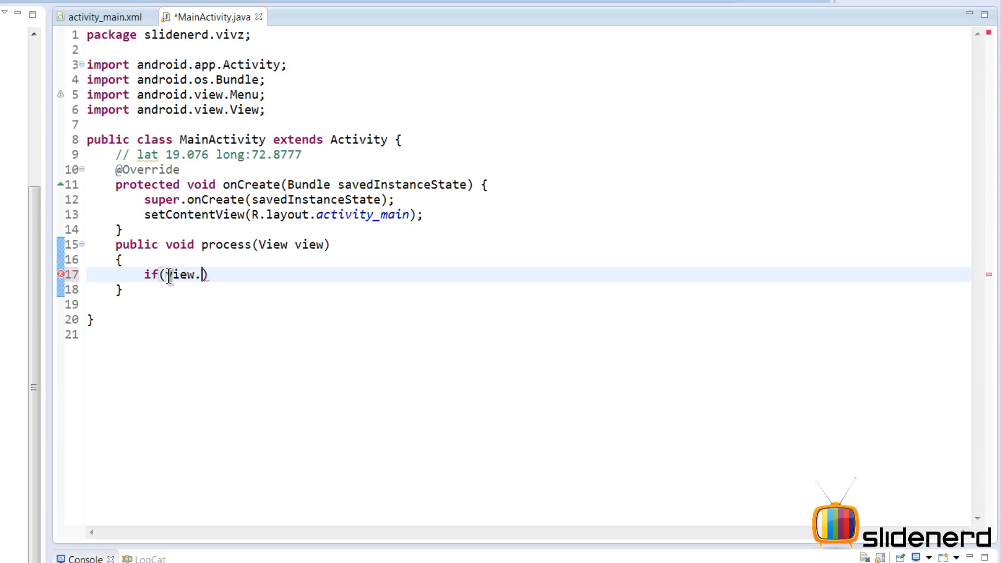
type("getId()")
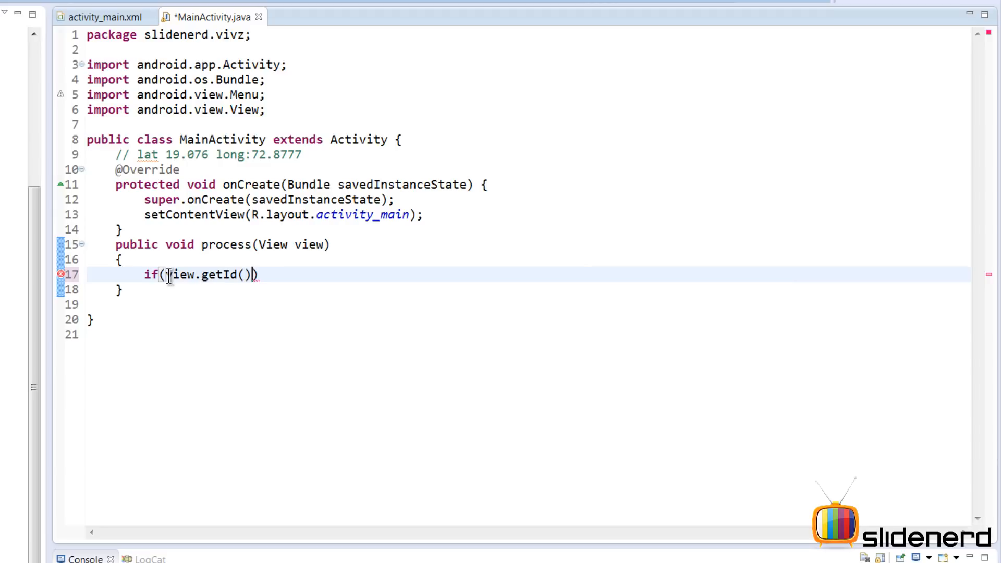
type("==R.id.LaunchMap")
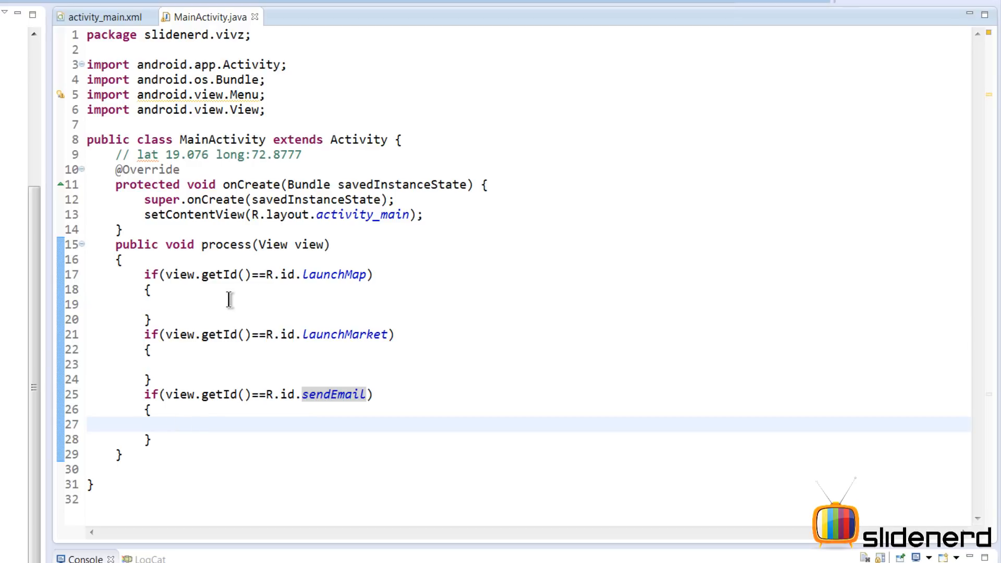
key("enter")
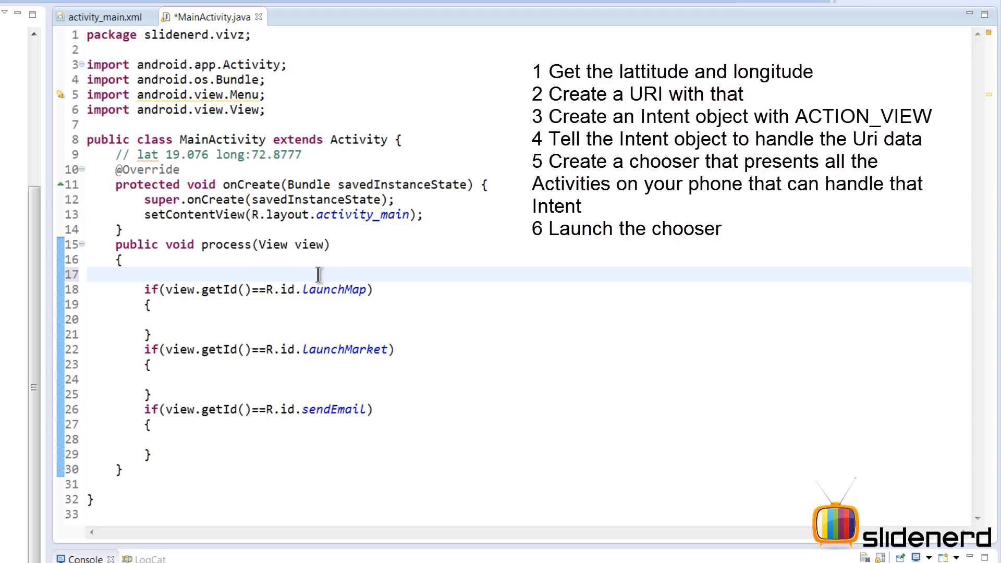
Step: Declare Intent intent=null; at the top of process(), importing android.content.Intent
left_click(146, 274)
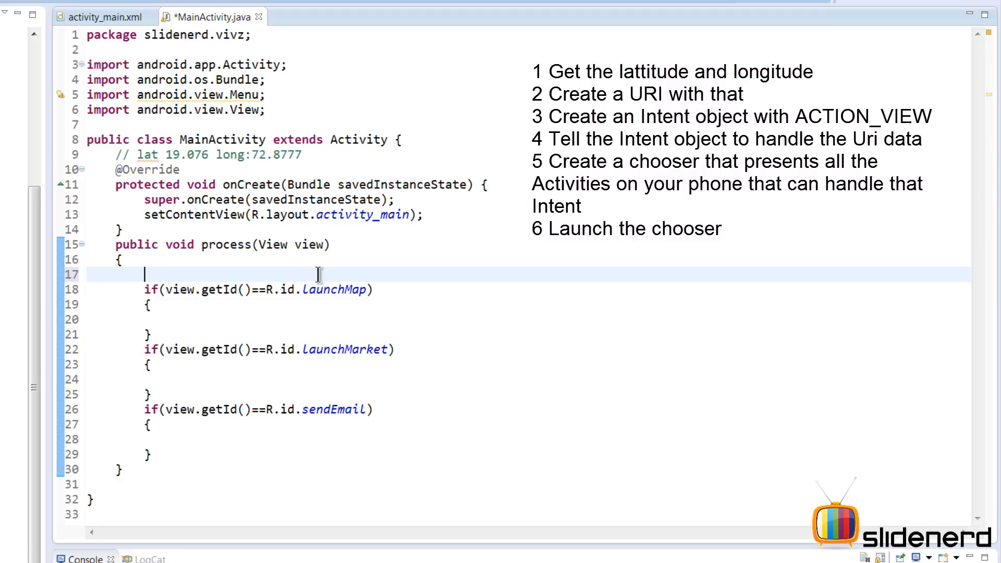
type("Intent")
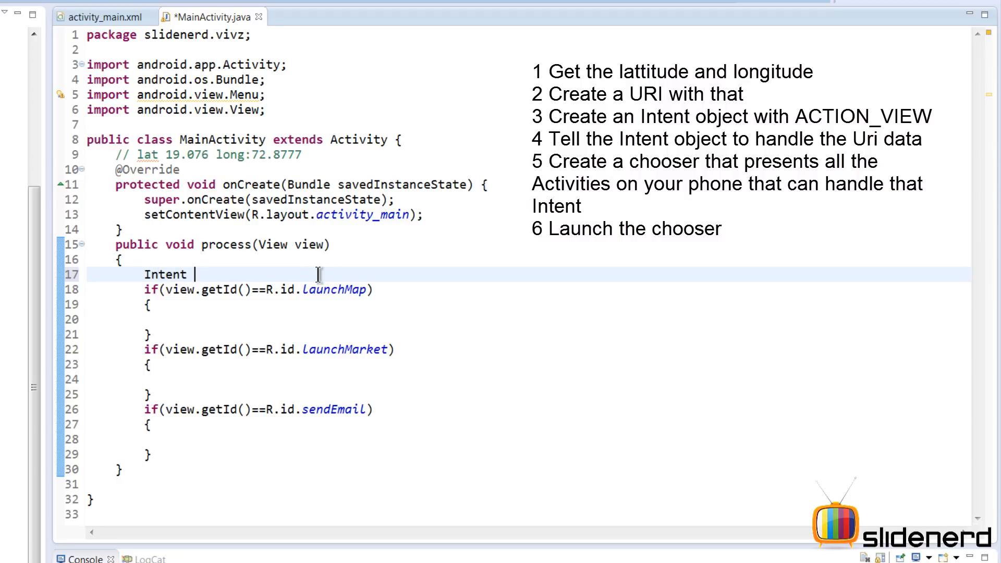
type("intent")
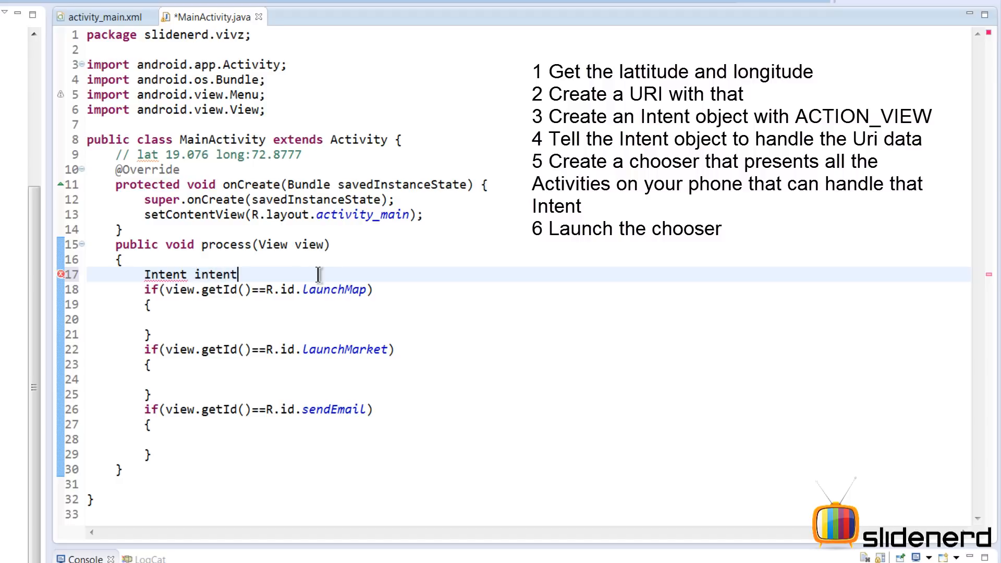
type("=null;")
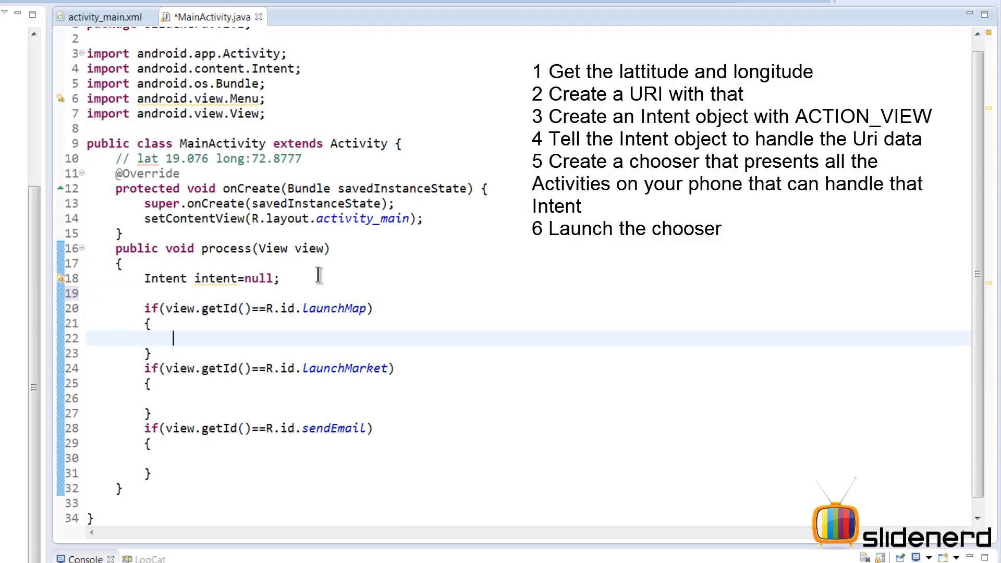
Step: Assign intent=new Intent(android.content.Intent.ACTION_VIEW) inside the LaunchMap block
type("intent")
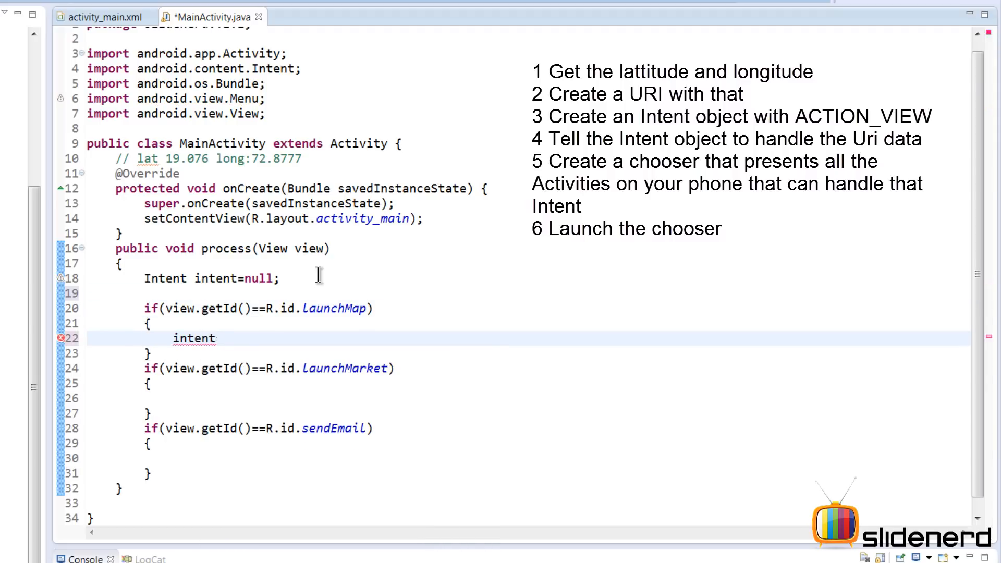
type("=new in")
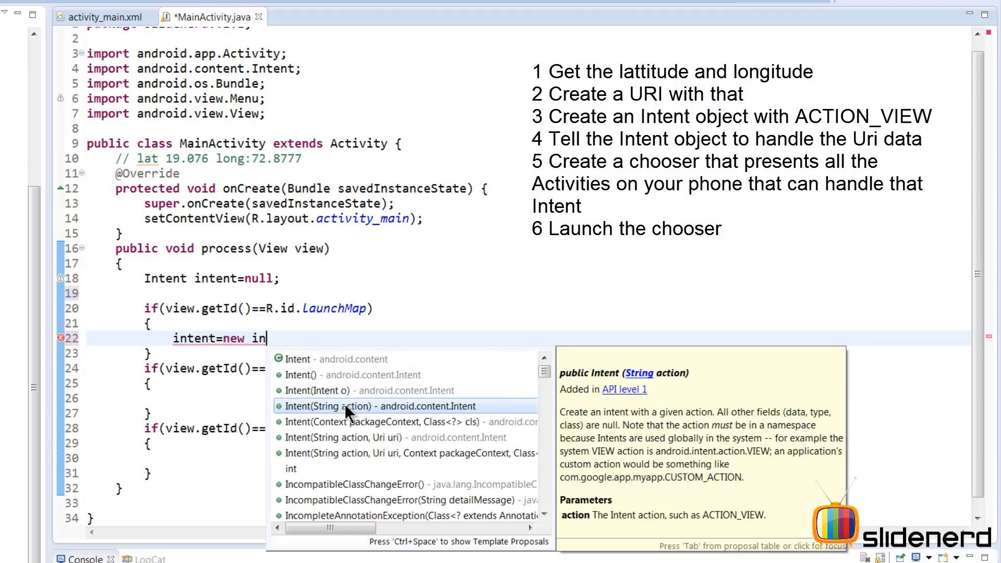
mouse_move(370, 414)
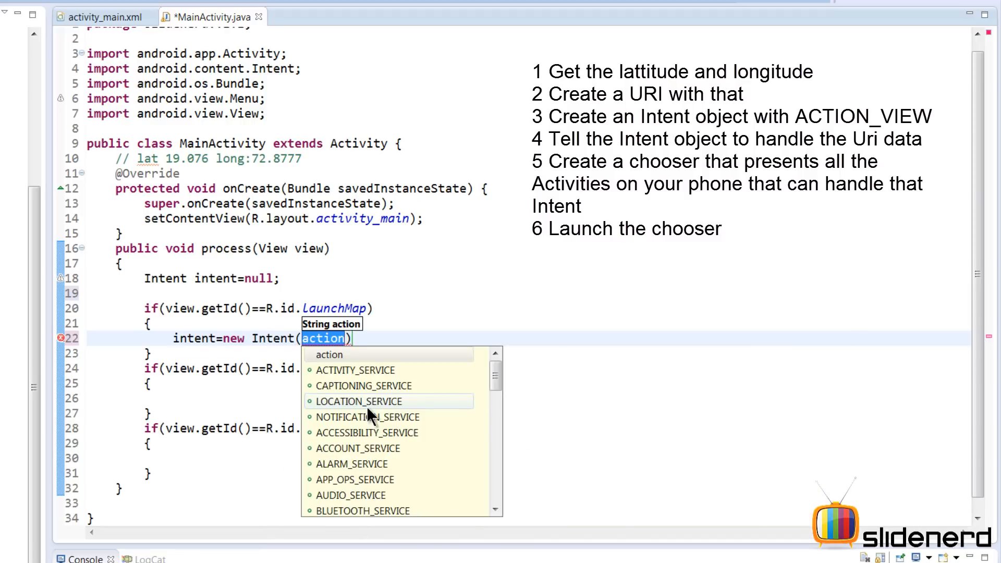
type("android")
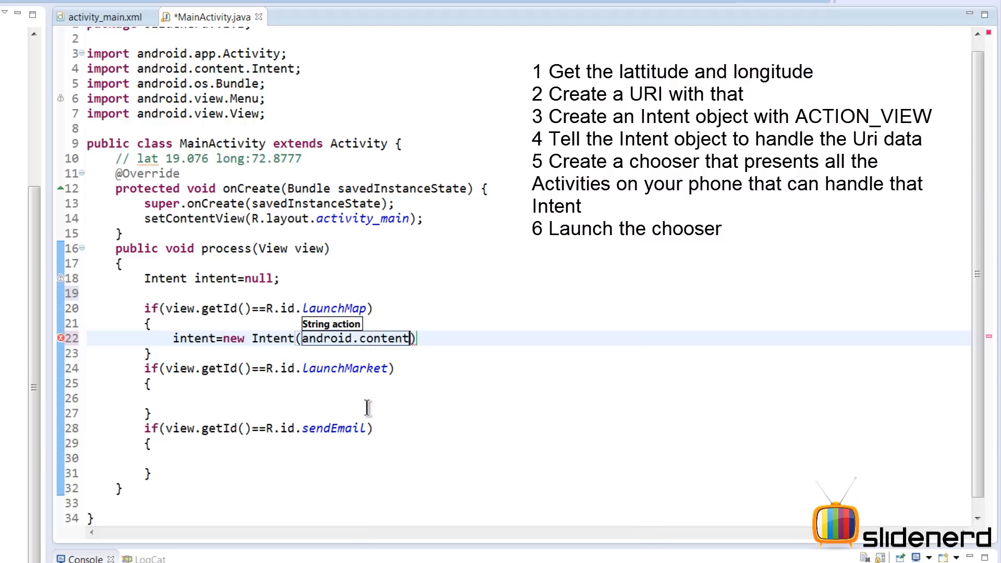
type(".Intent")
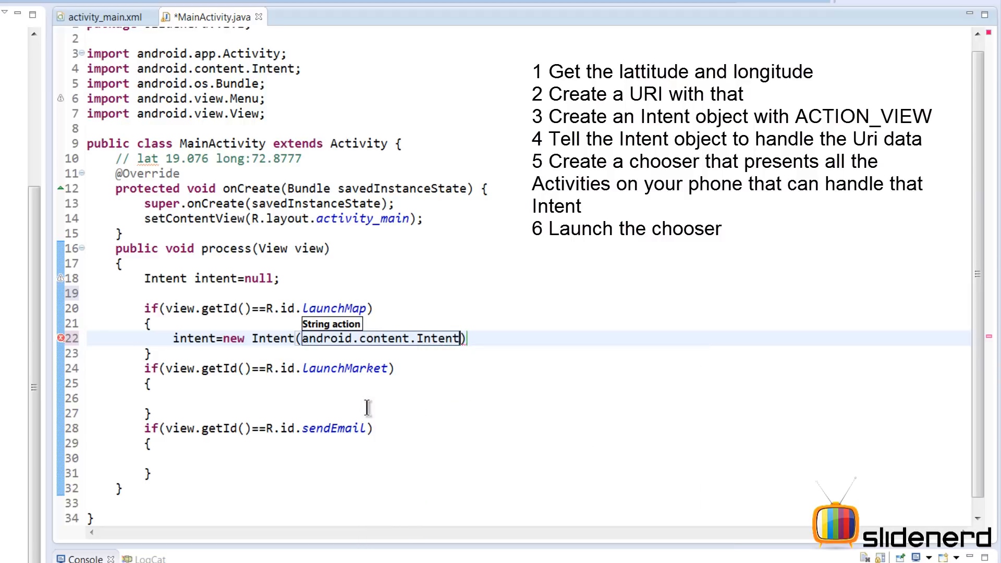
type(".ACTION_VIEW")
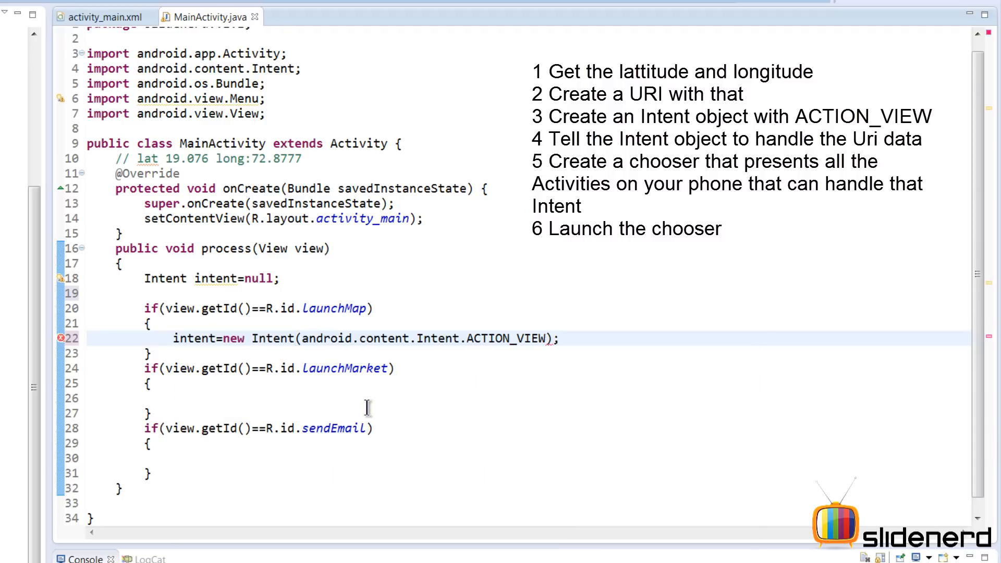
left_click_drag(303, 338, 517, 338)
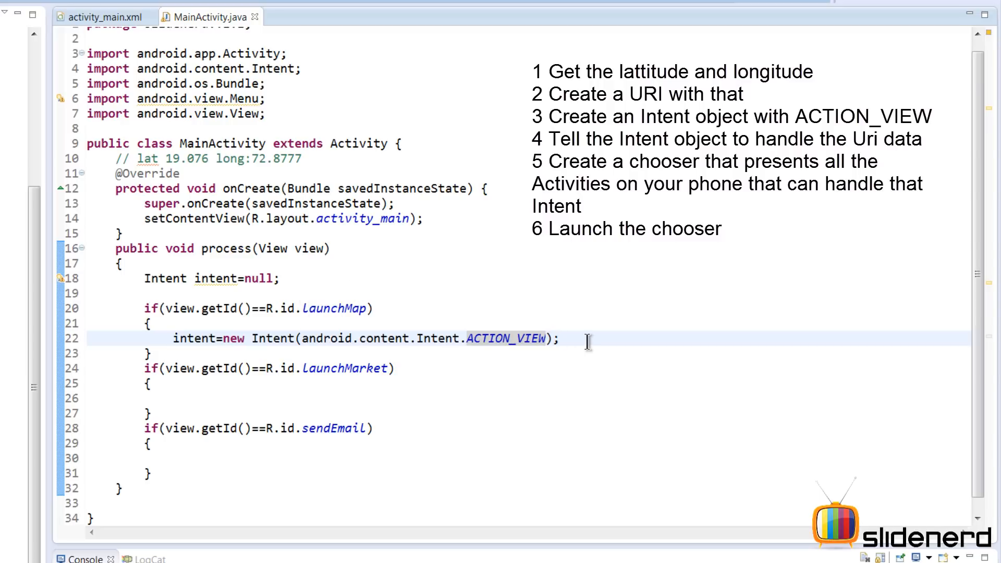
left_click(557, 338)
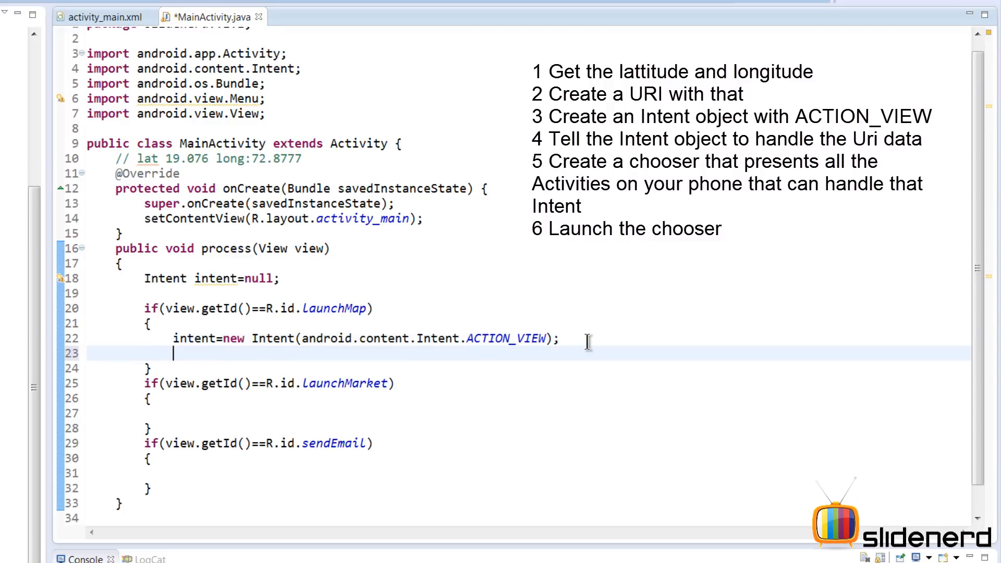
Step: Set intent data to Uri.parse("geo:19.076,72.8777") and save MainActivity.java
type("intent.setData(data")
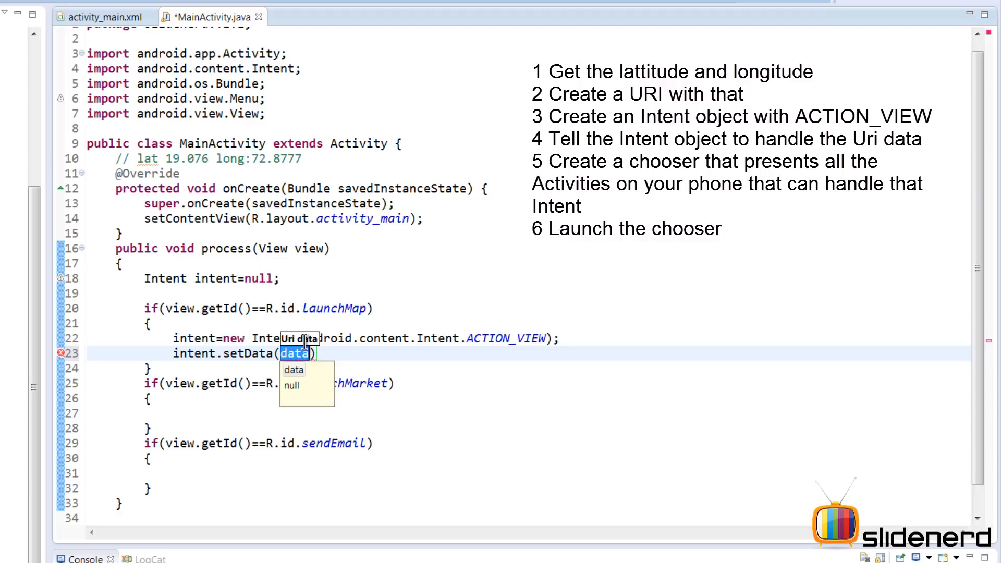
type("Uri.parse(\"")
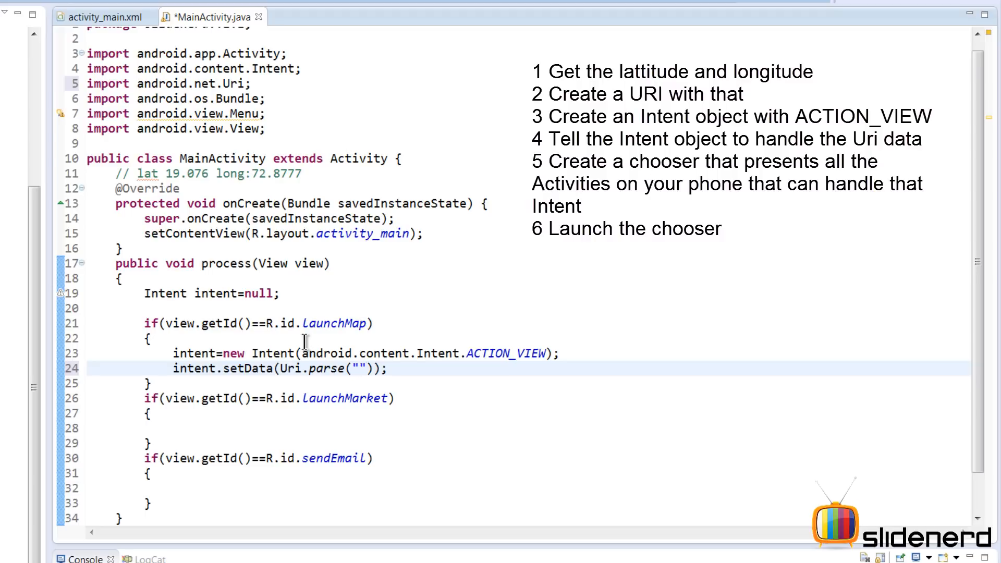
type("geo")
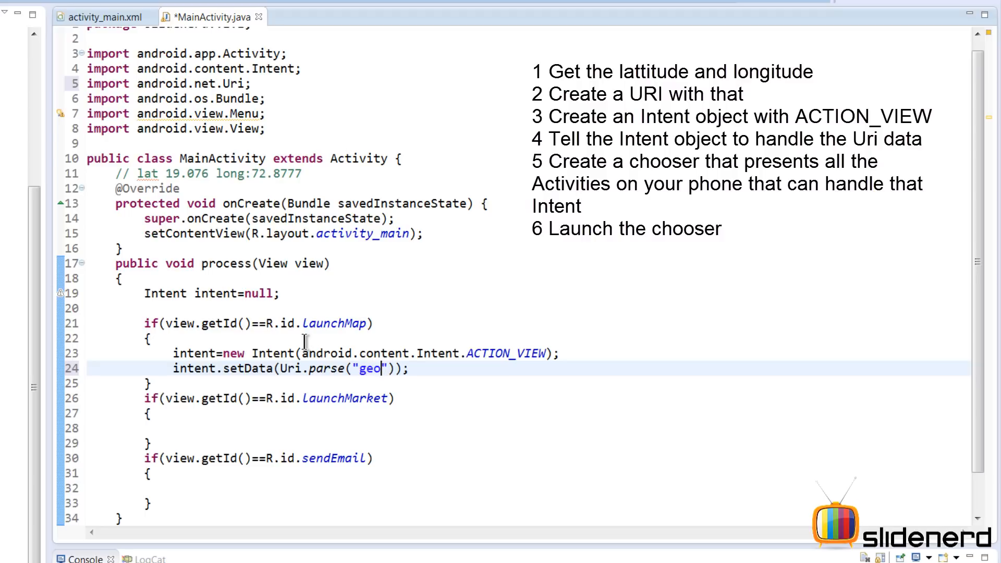
type(":")
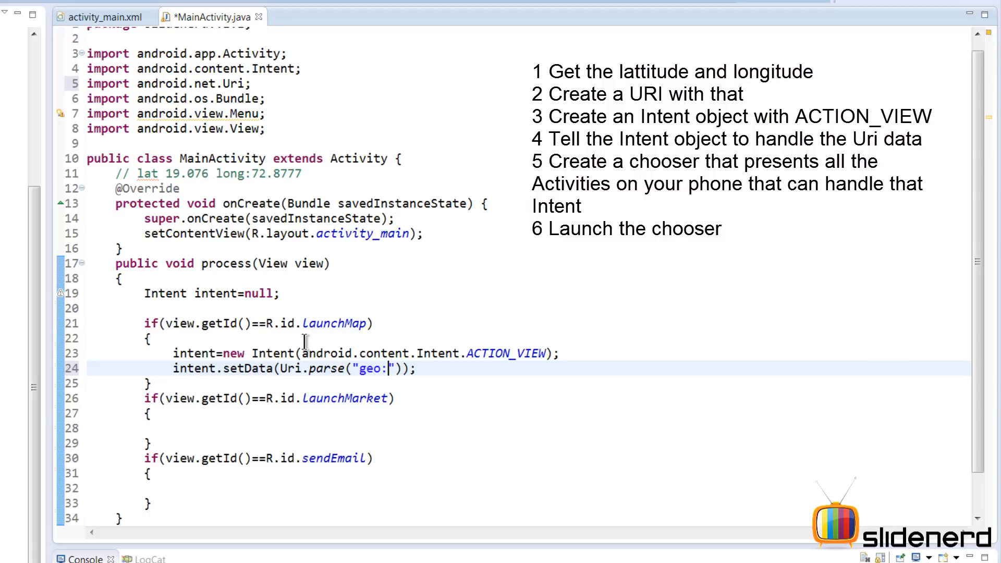
type("19.0")
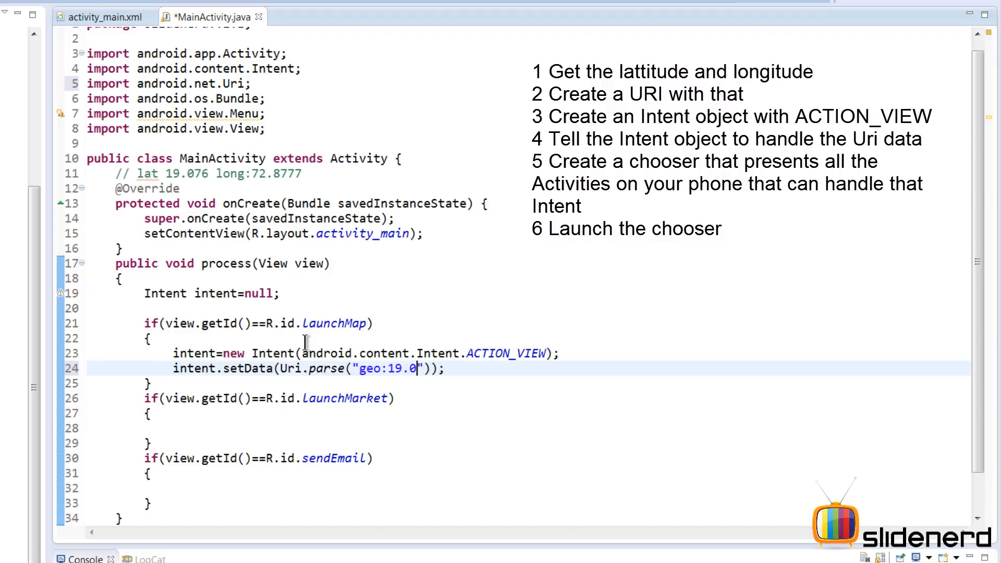
type("76,")
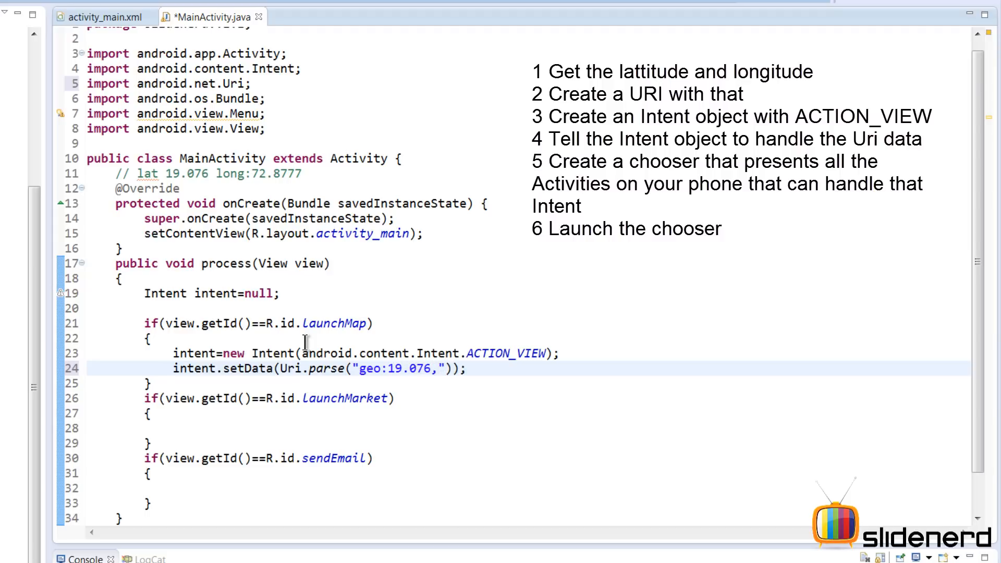
type("72.8777")
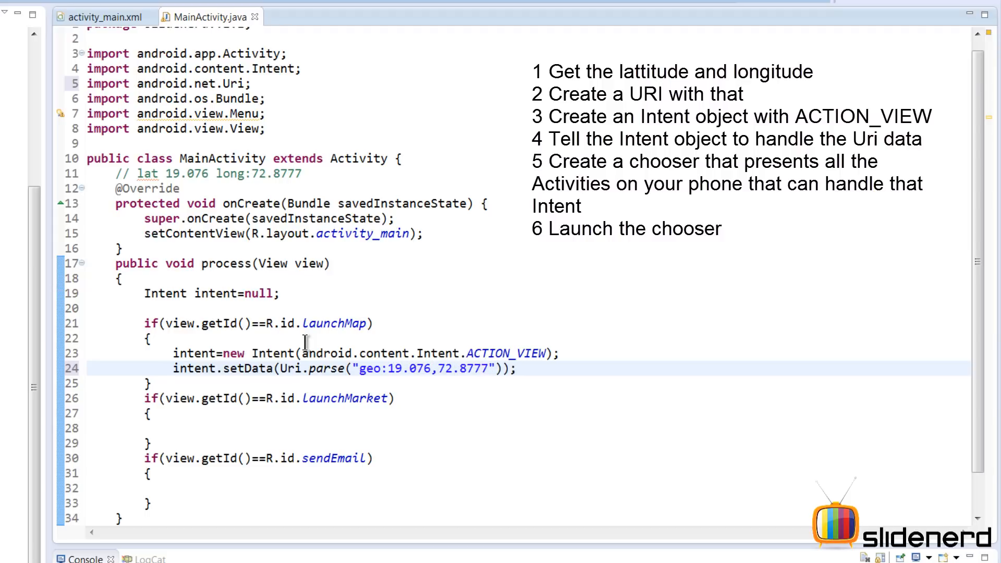
key("enter")
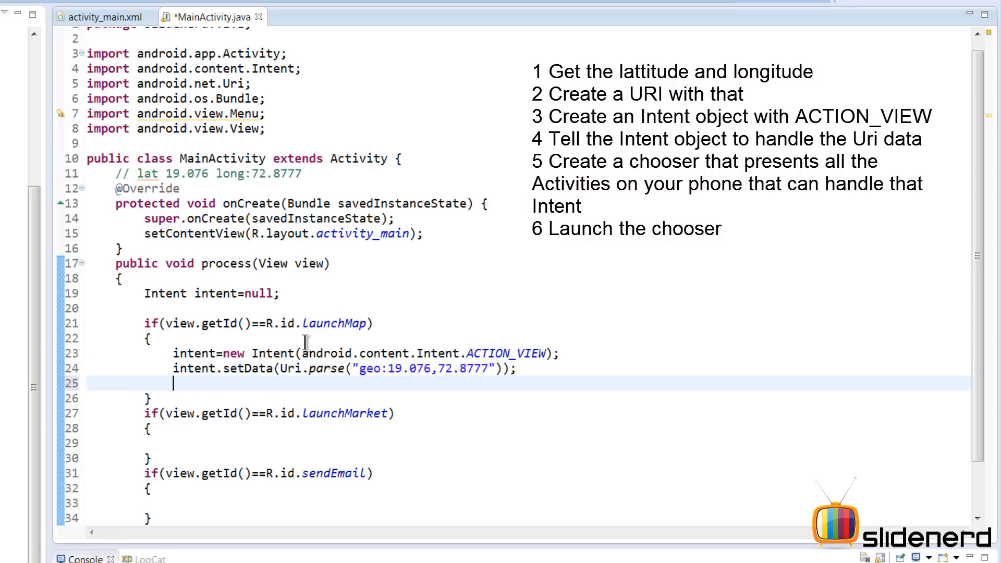
Step: Add startActivity(intent); after setData in the LaunchMap block
type("startActivity(intent);")
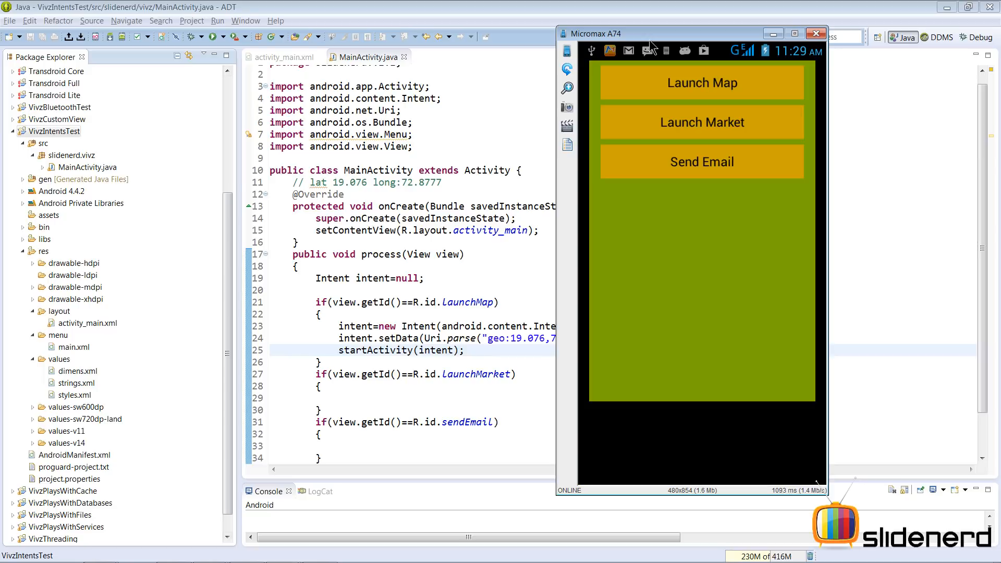
Step: Bring the MainActivity editor back in front of the phone mirror window
left_click(701, 82)
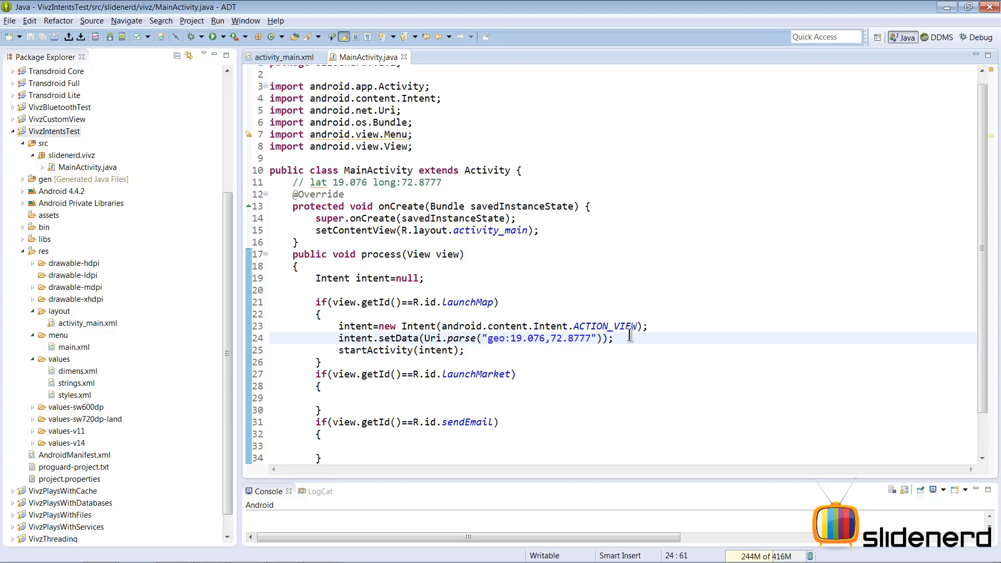
left_click_drag(629, 338, 467, 350)
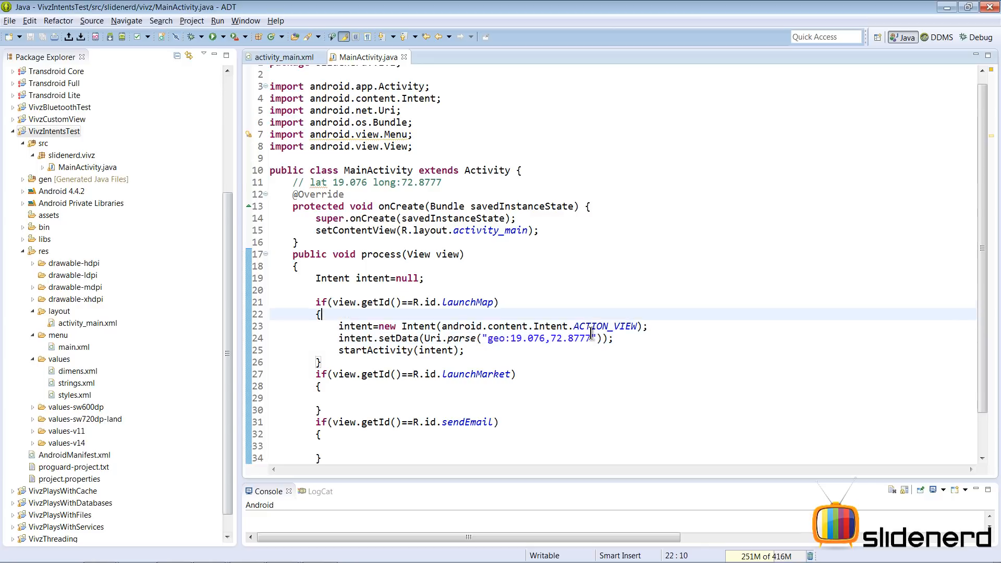
Step: Declare chooser and set it from Intent.createChooser(intent, "Launch Maps")
type(", chooser=null")
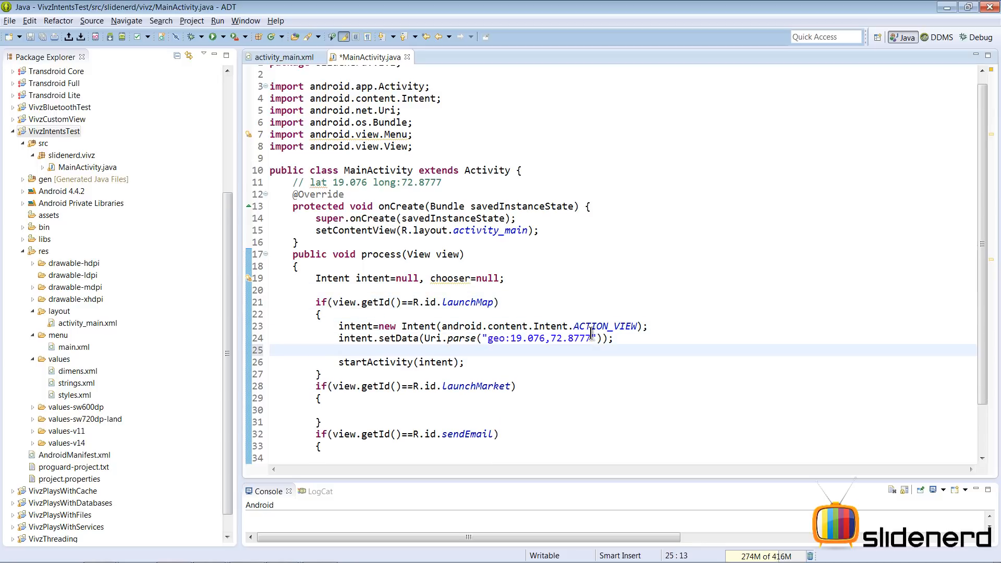
type("Intent")
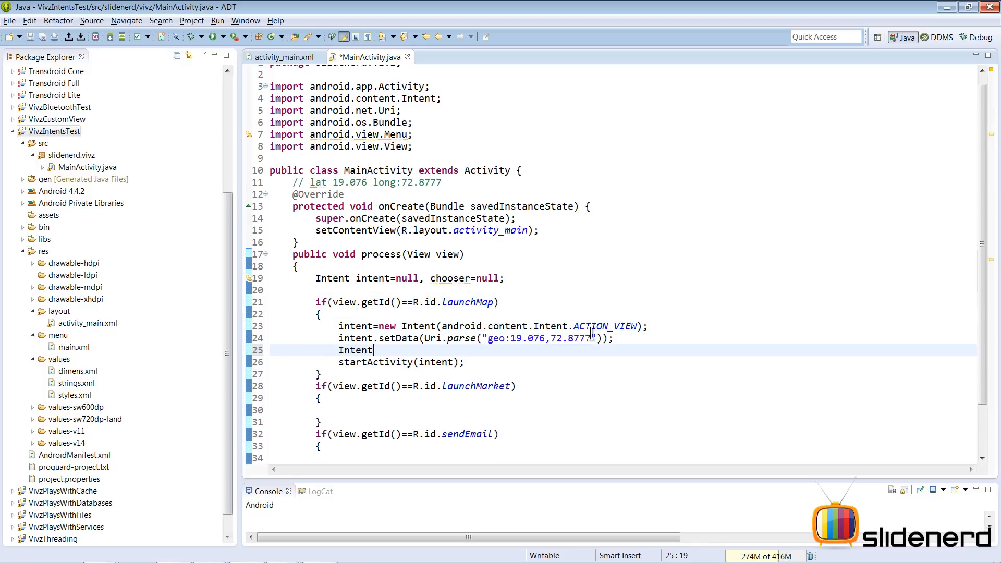
type(".createChooser(intent, \"")
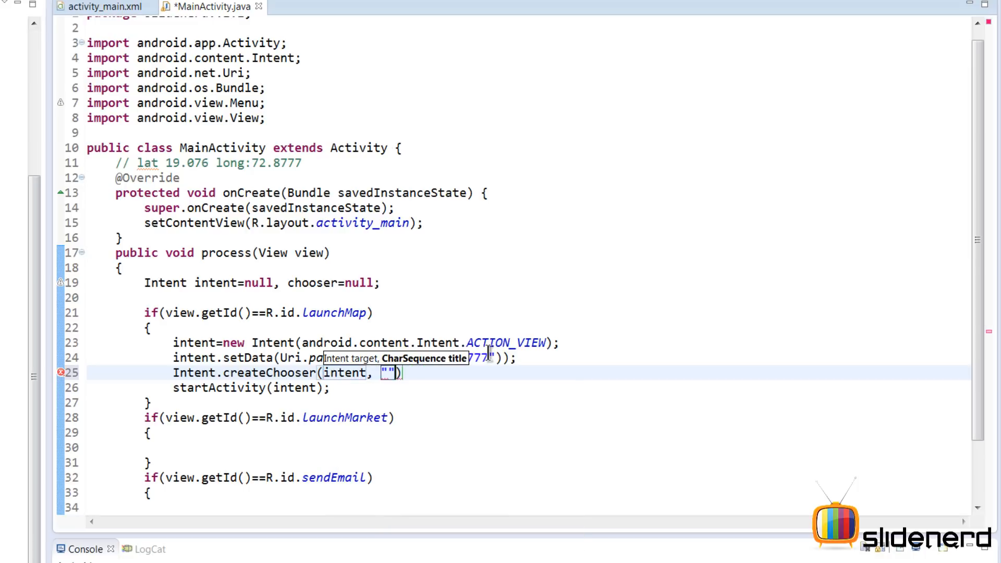
type("Launch Maps")
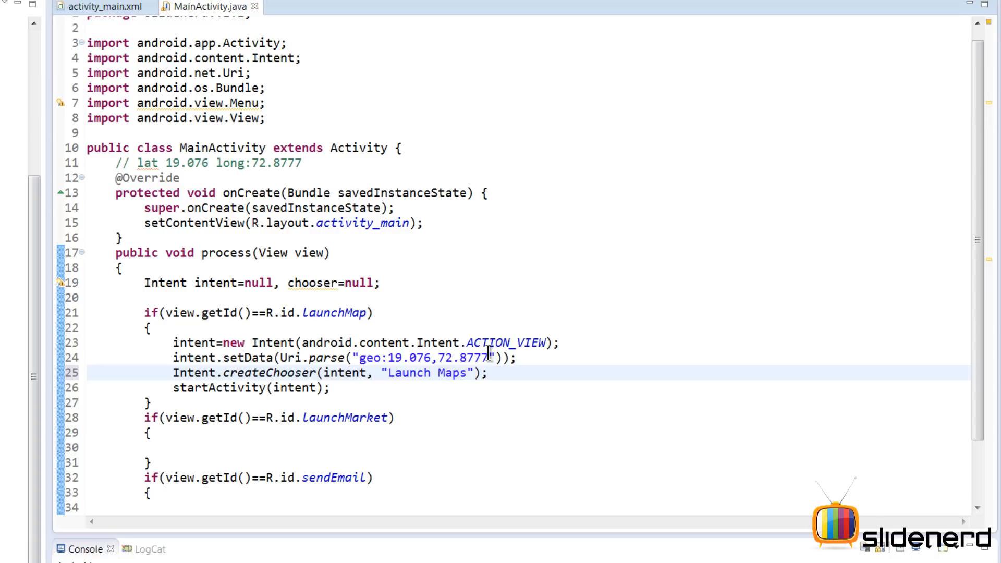
type("chooser=")
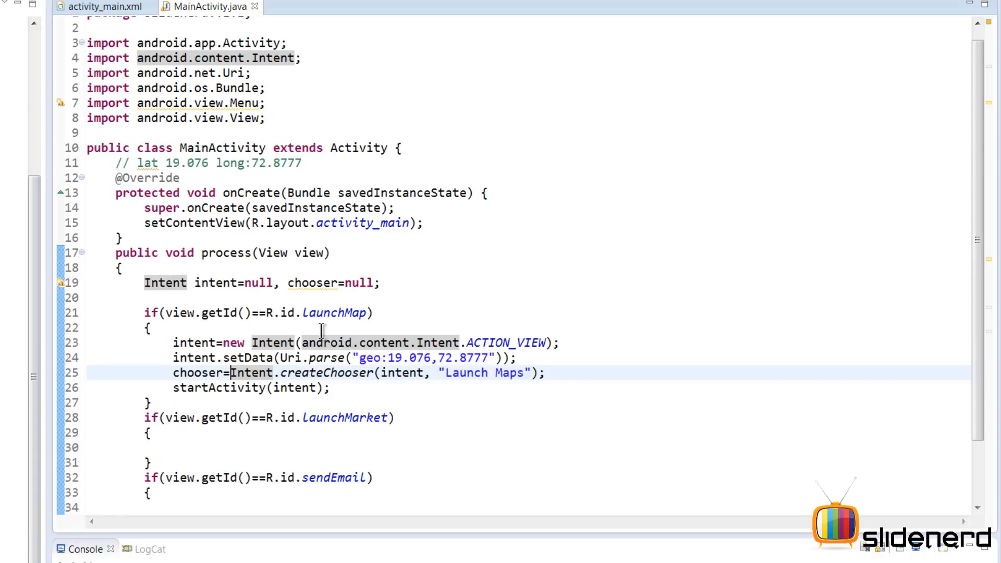
Step: Highlight the Intent class and intent variable uses, then pass chooser to startActivity
double_click(325, 374)
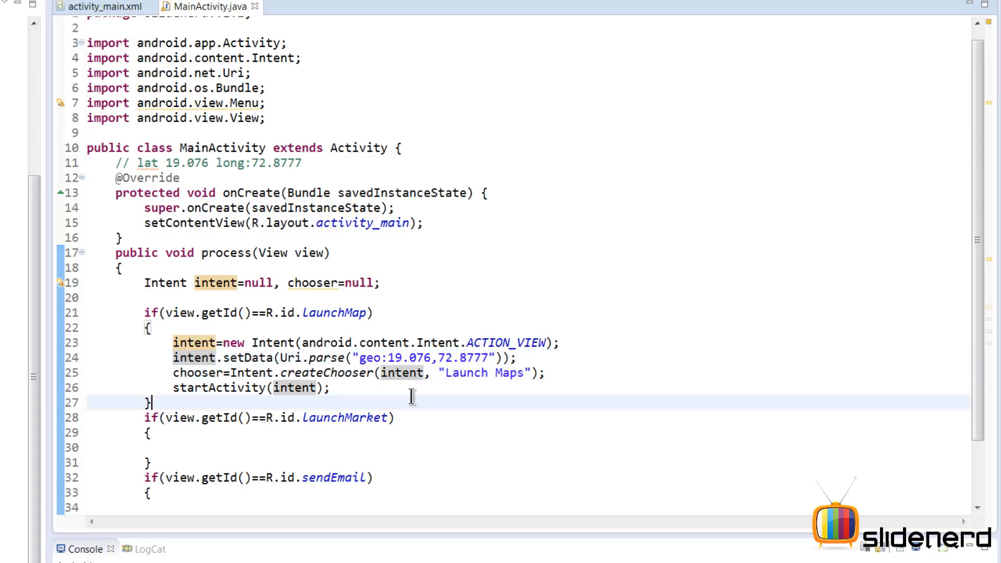
double_click(286, 373)
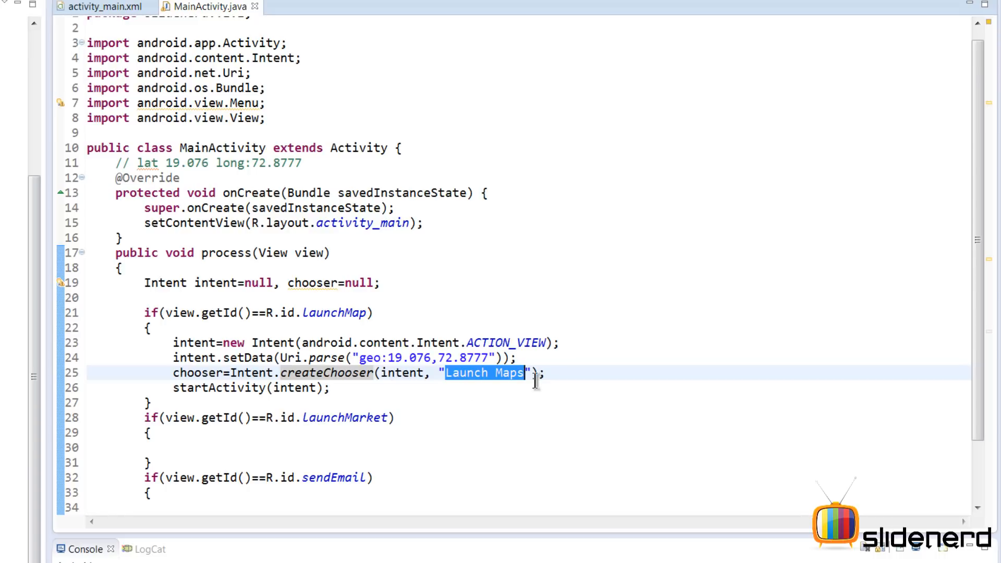
left_click(521, 388)
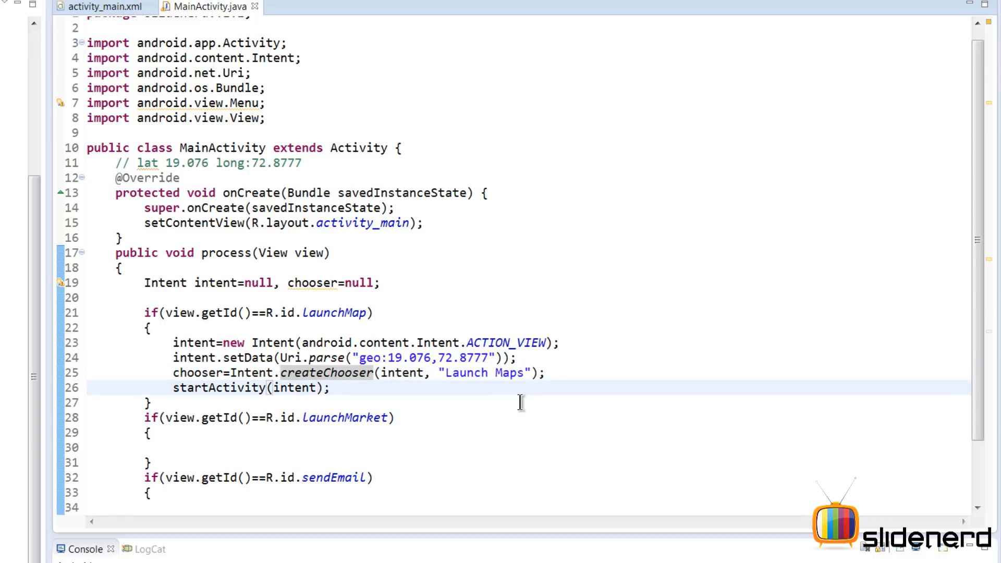
type("chooser")
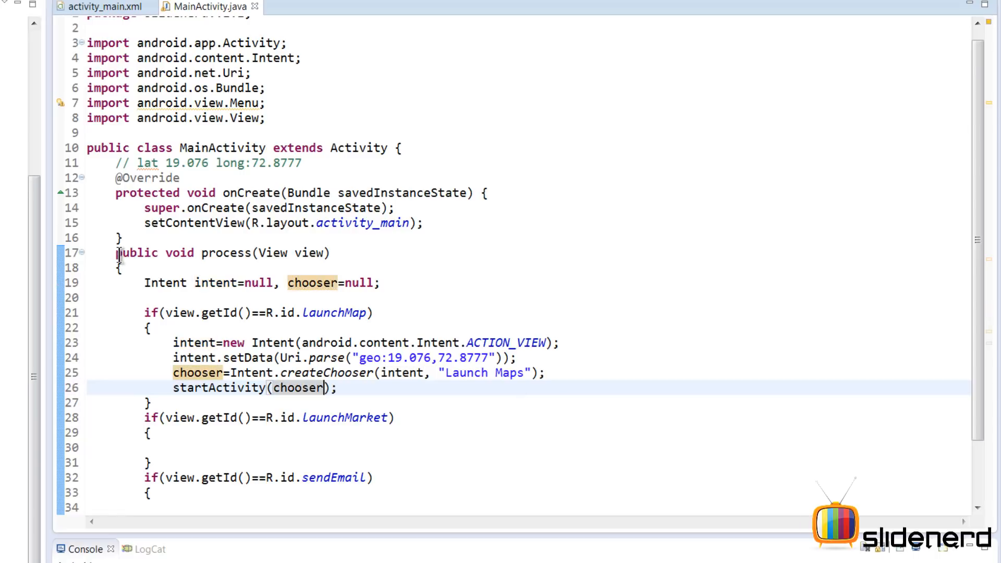
left_click(170, 373)
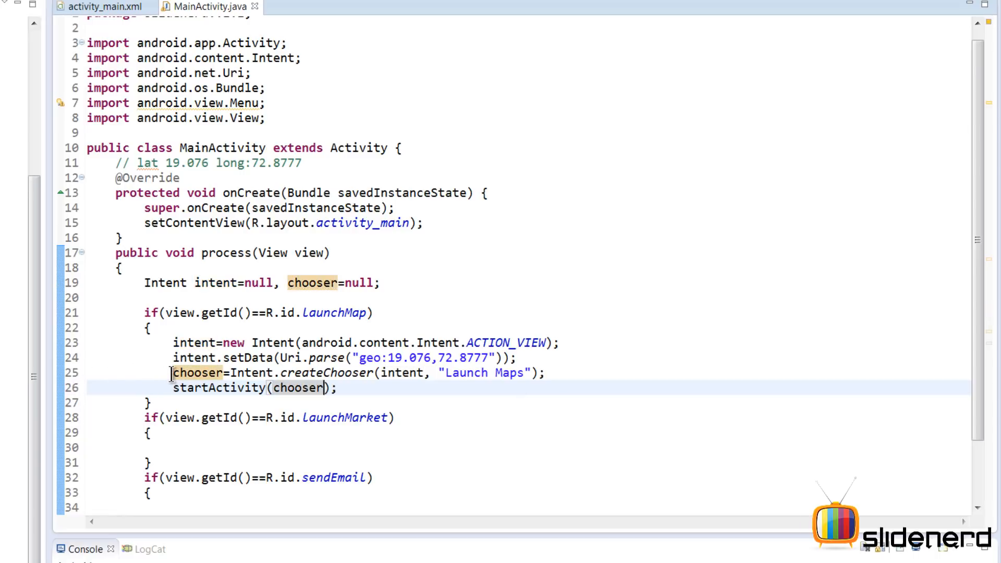
left_click_drag(172, 374, 338, 388)
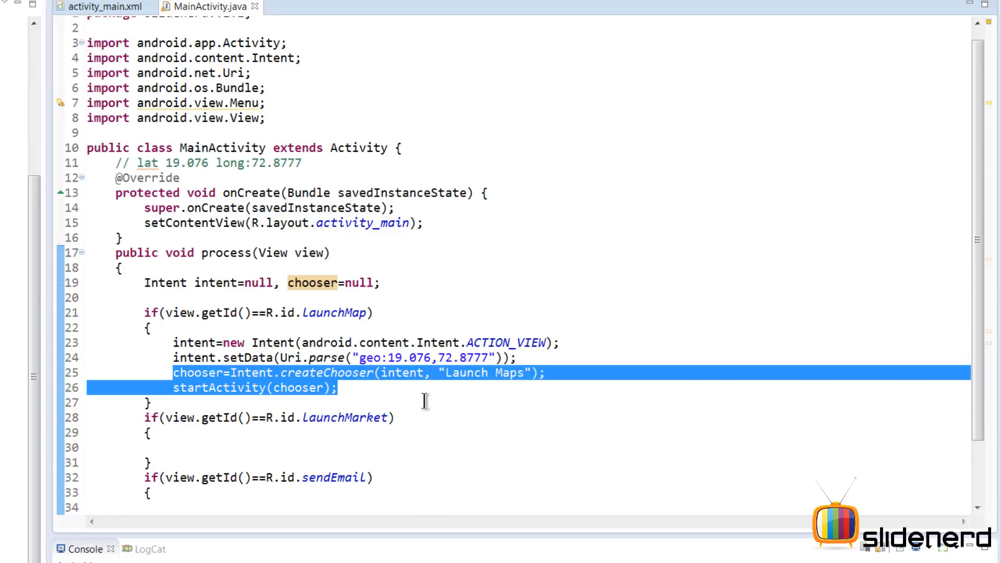
left_click(523, 373)
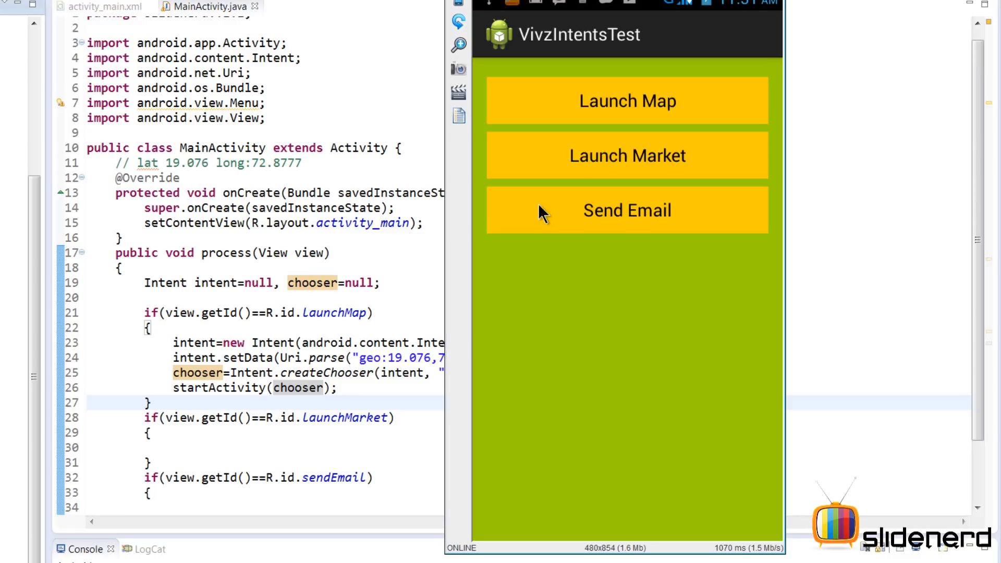
Step: Tap a button in the Micromax phone mirror to test the running app
left_click(627, 101)
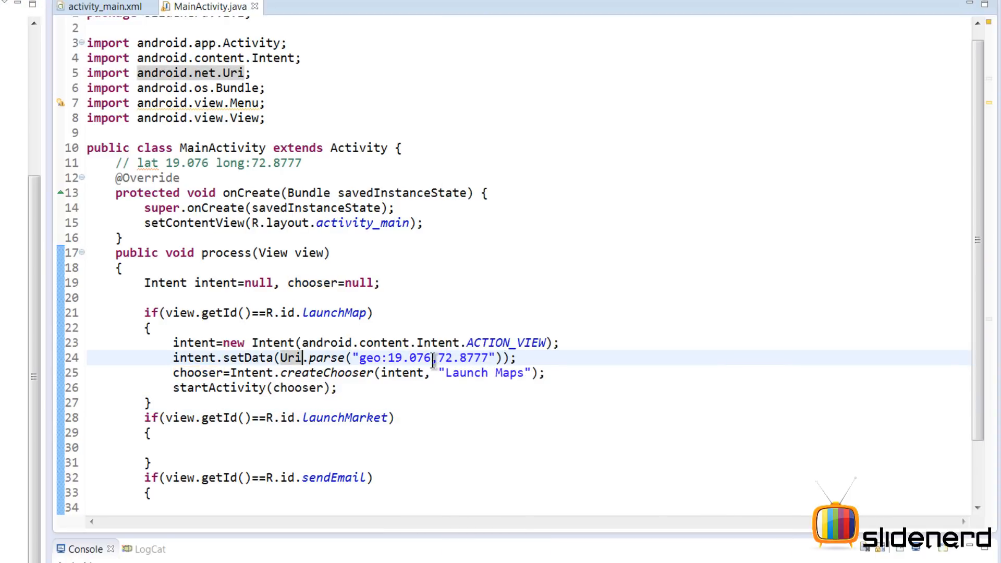
double_click(463, 373)
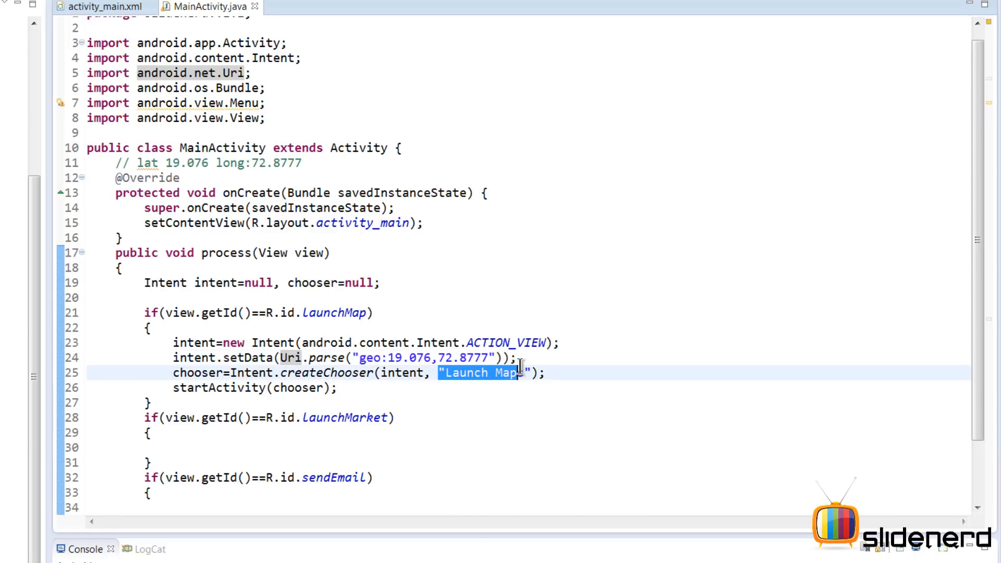
type("s")
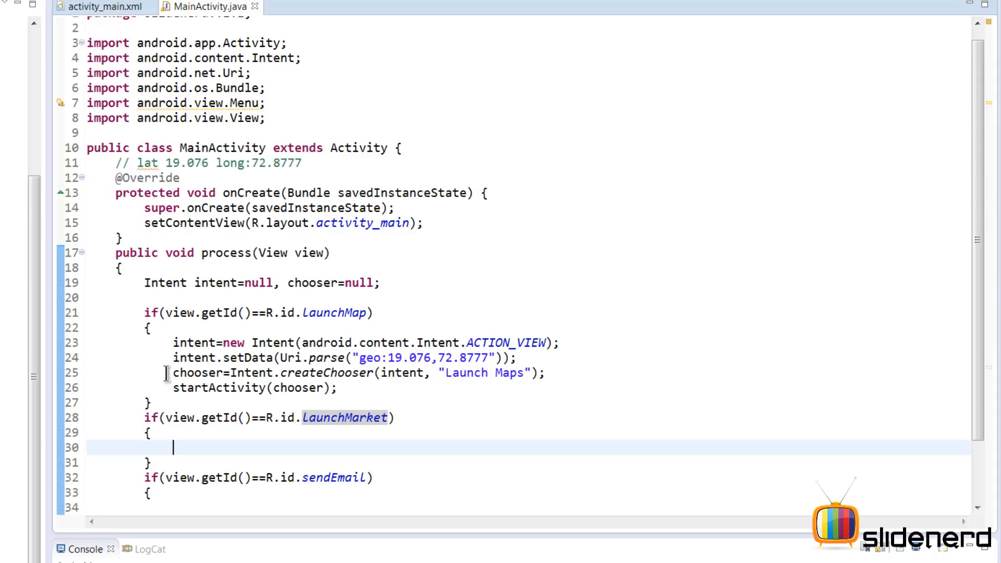
left_click(547, 374)
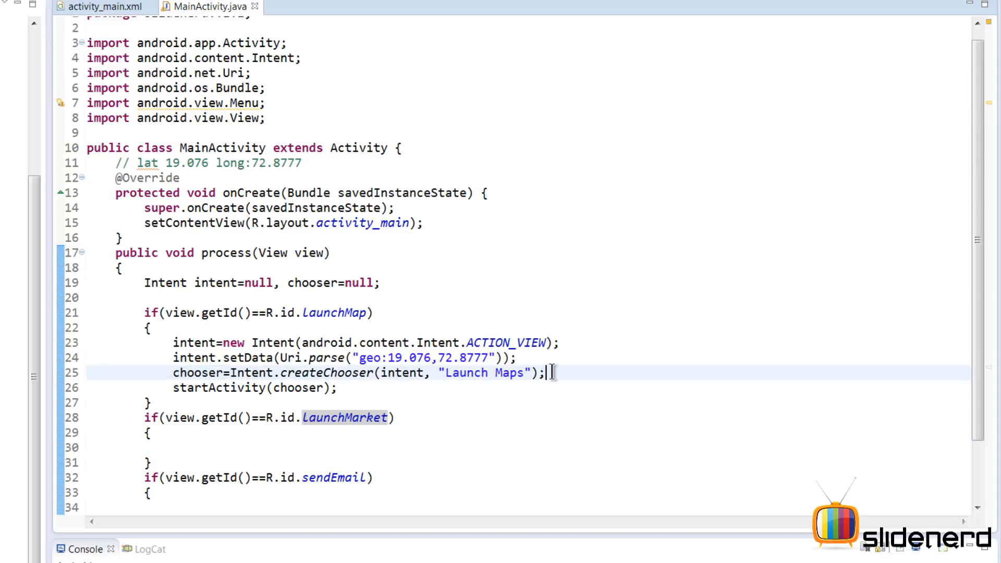